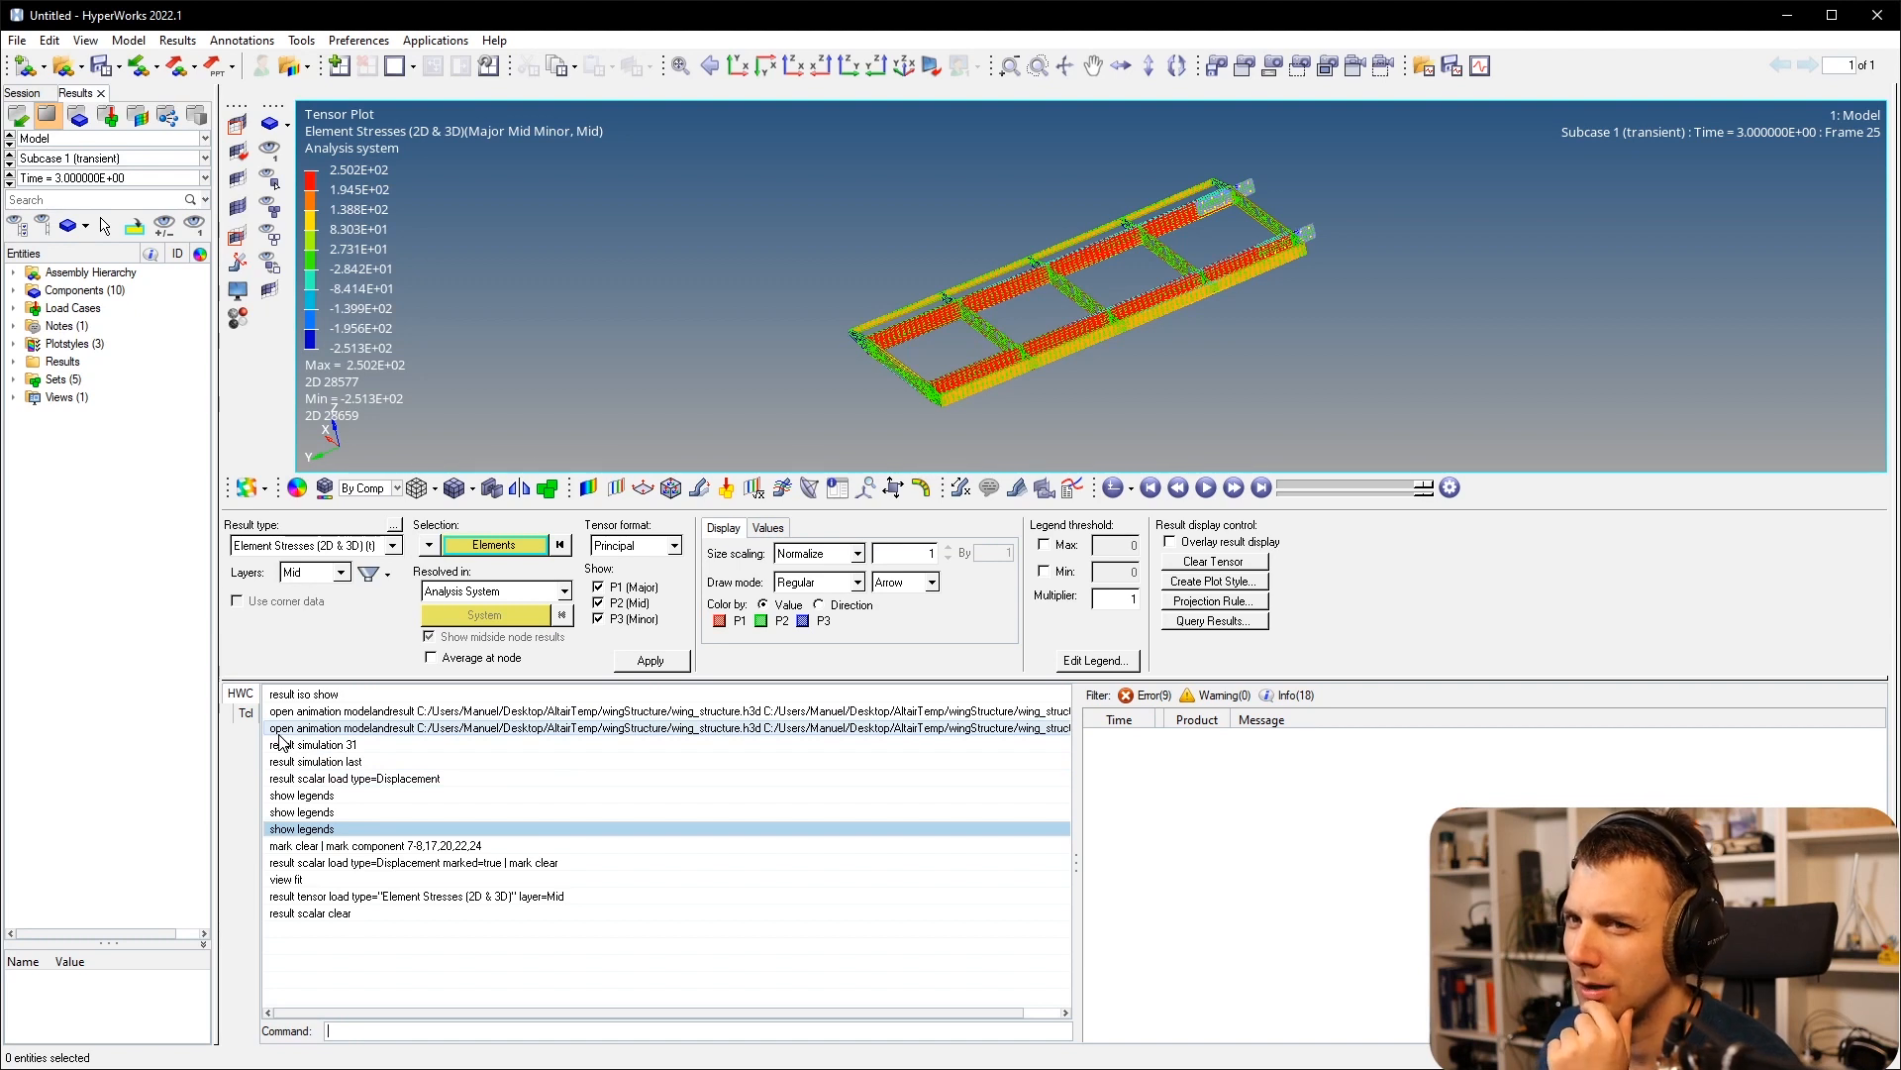
Recall the earlier 'result scalar clear' command from the HWC console history.
left_click(309, 911)
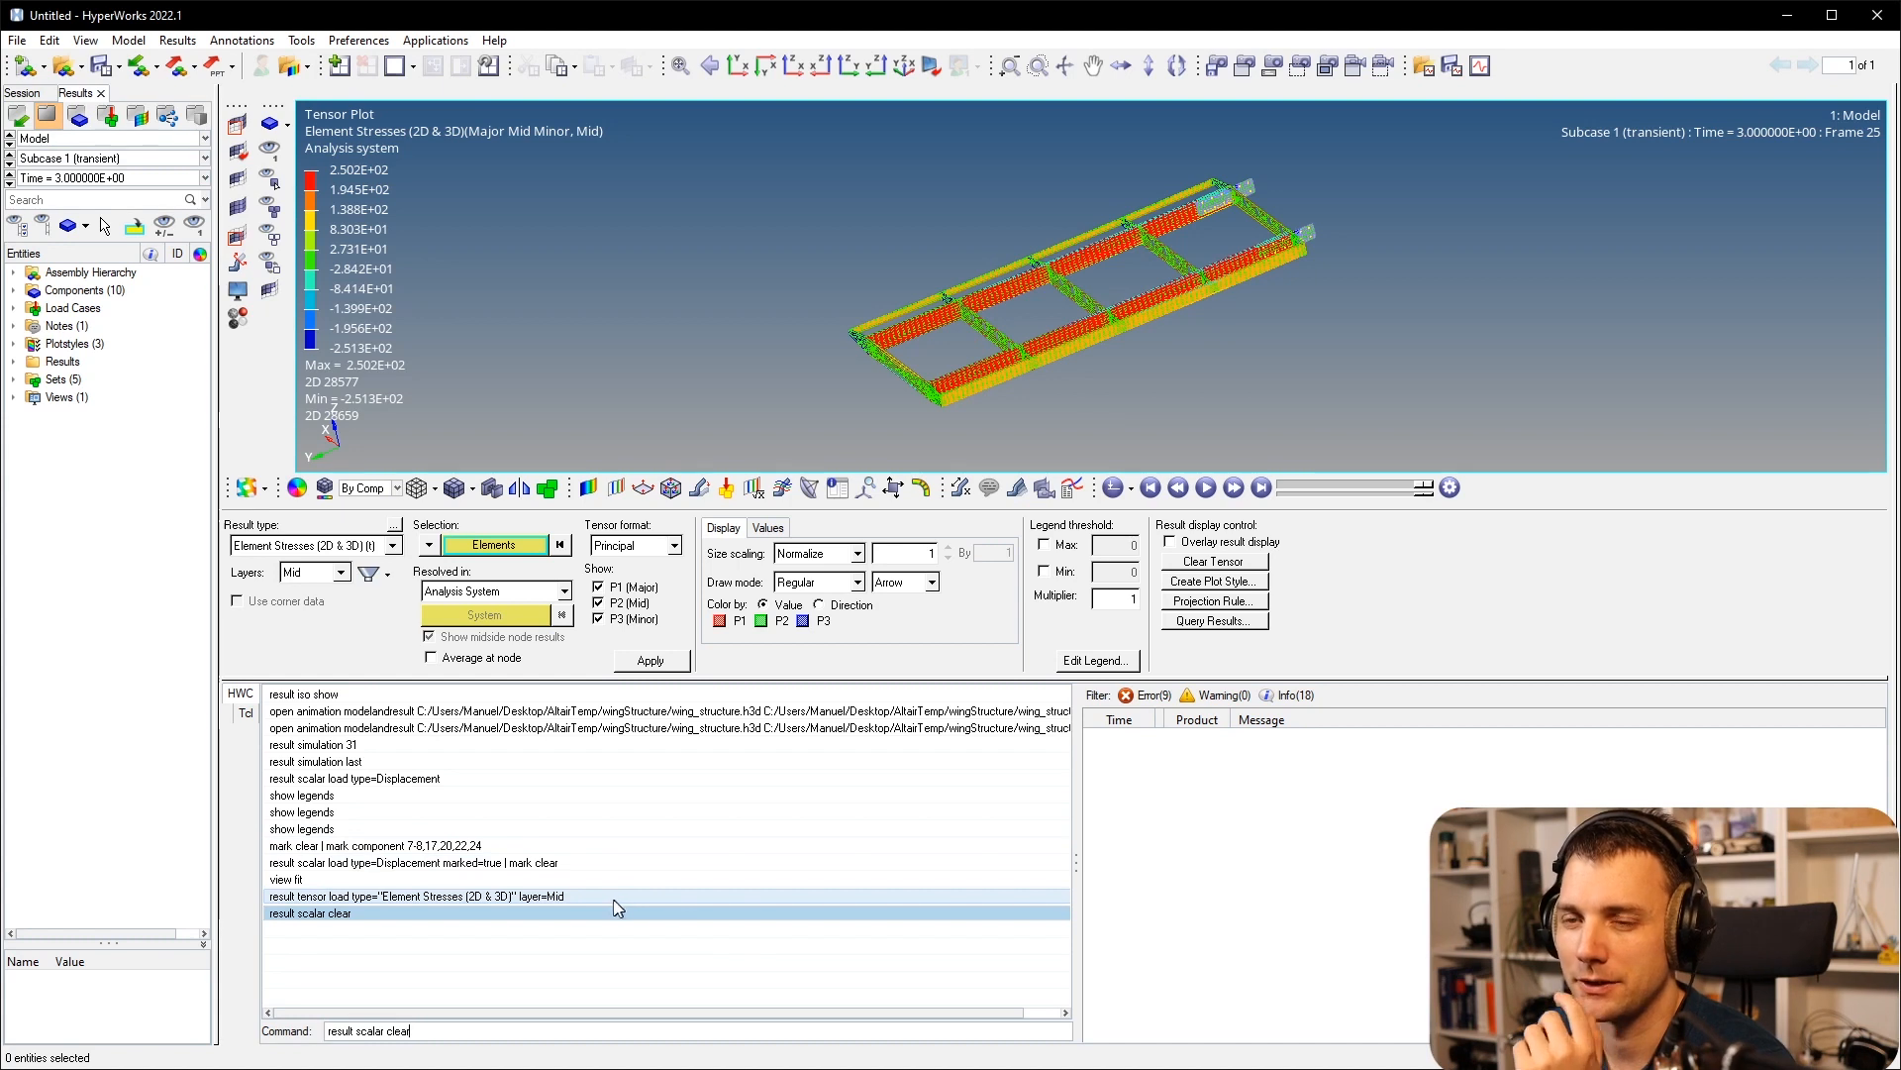